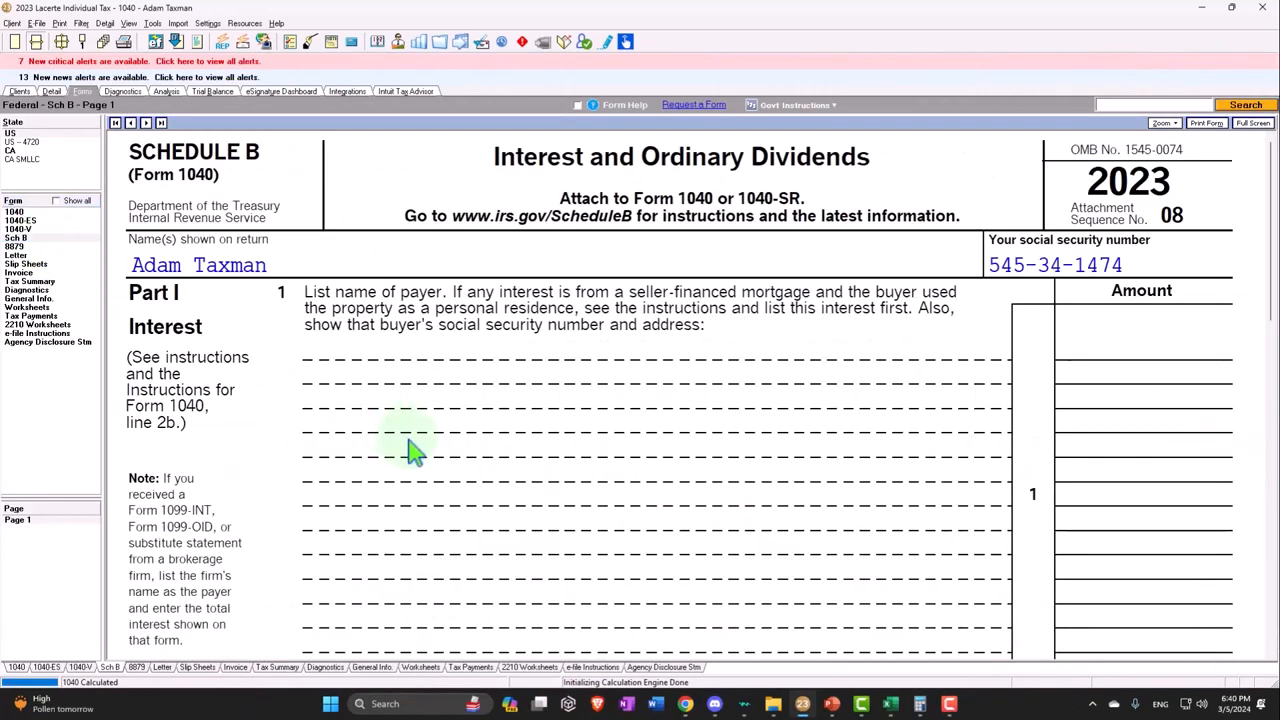
Step: Check the $16,000 B of A and $1,000 Etraid dividends, then view Form 1040 page 1
{"action": "left_click", "coordinate": [1252, 122]}
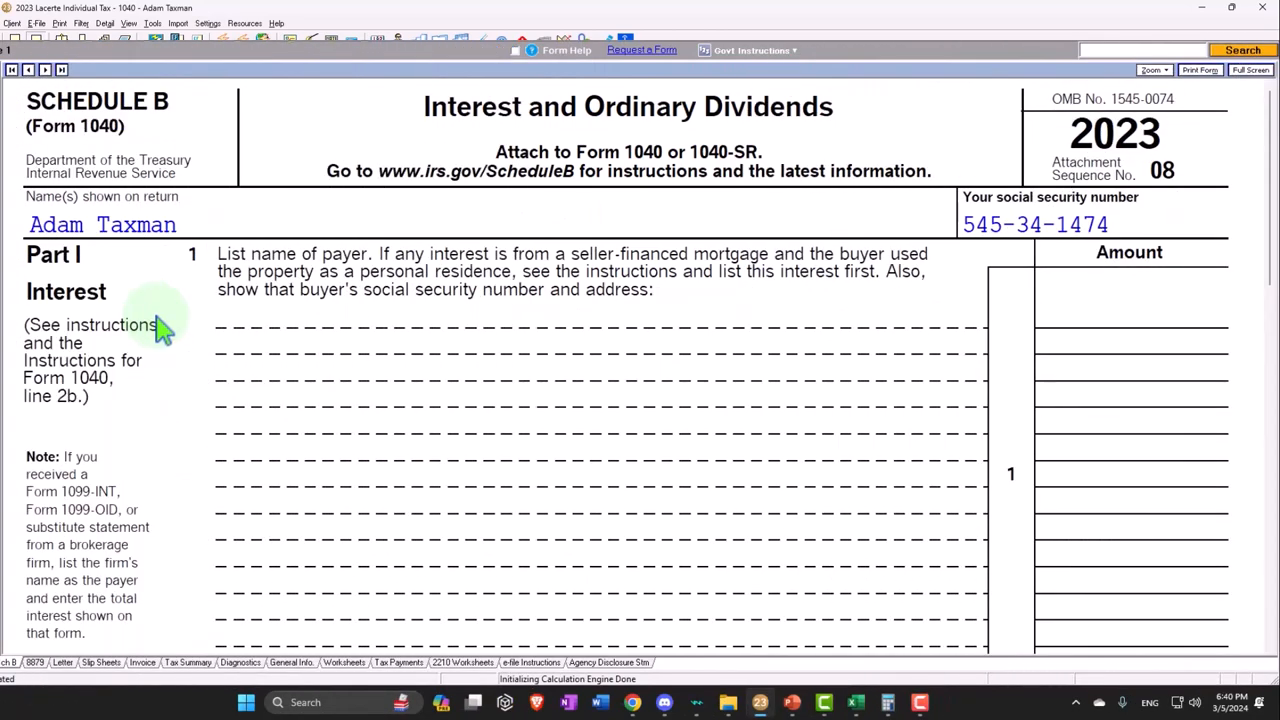
{"action": "scroll", "scroll_direction": "down", "scroll_amount": 3}
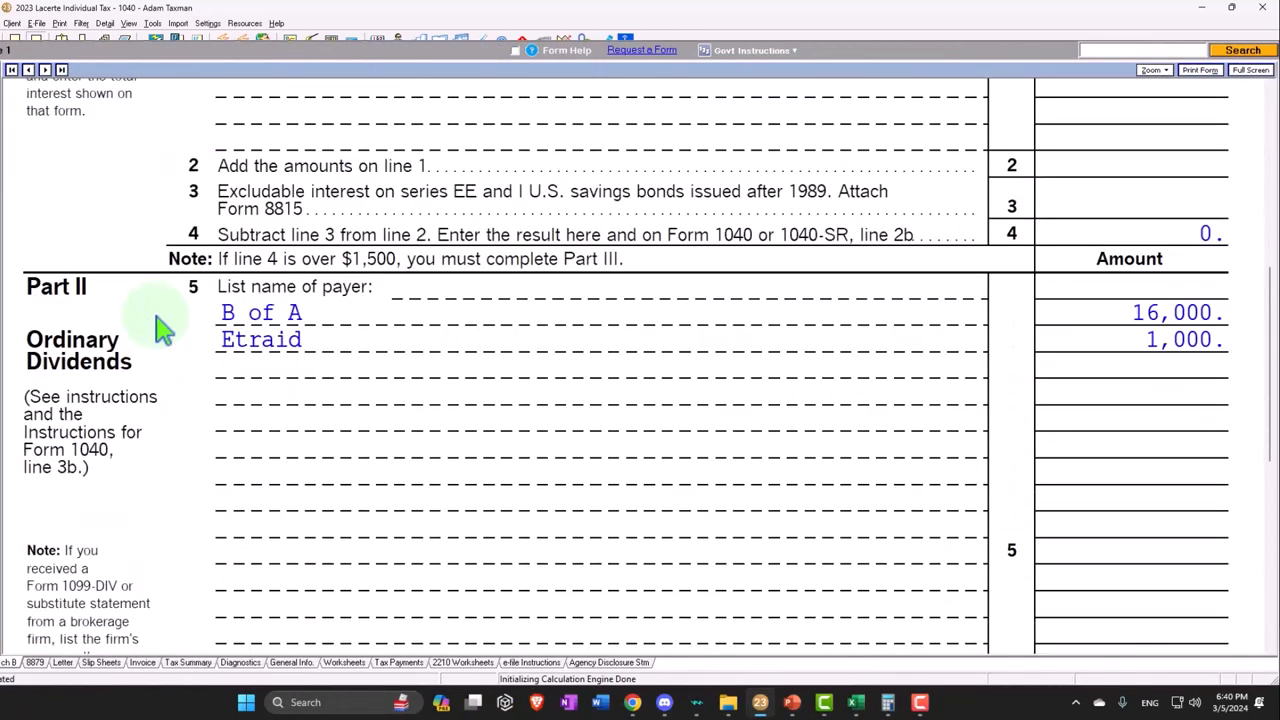
{"action": "scroll", "scroll_direction": "down", "scroll_amount": 3}
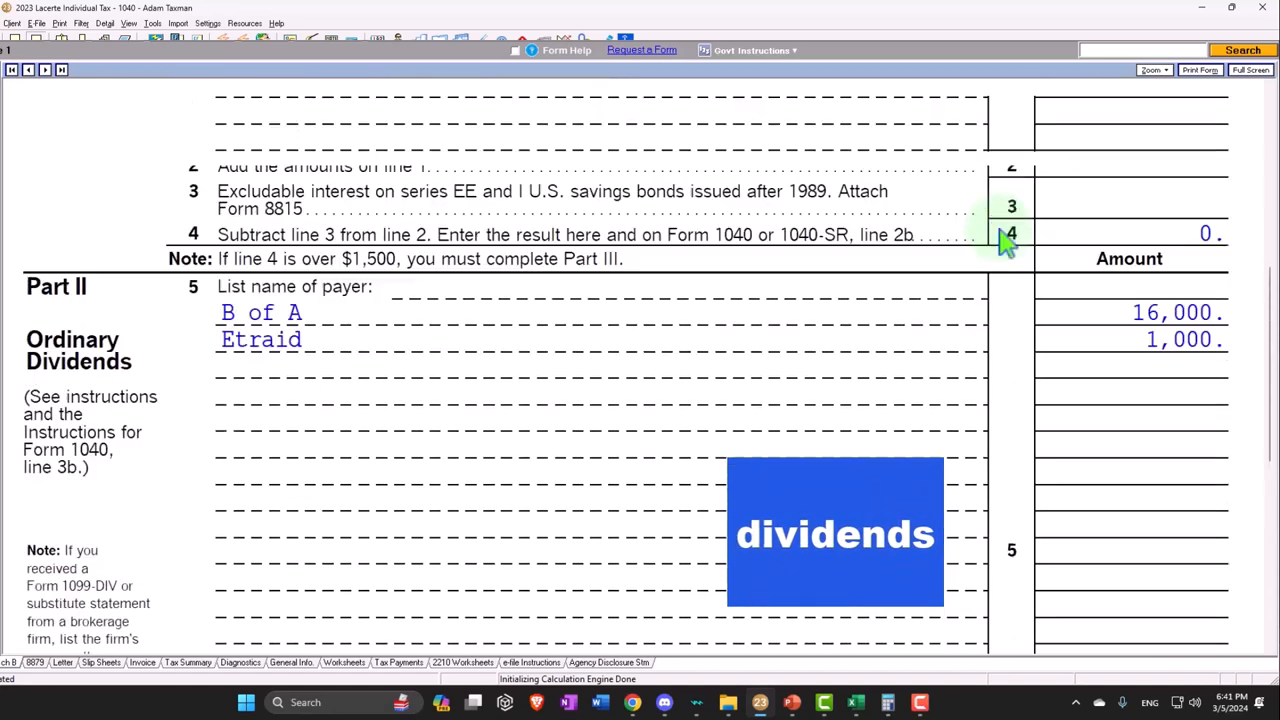
{"action": "scroll", "scroll_direction": "up", "scroll_amount": 3}
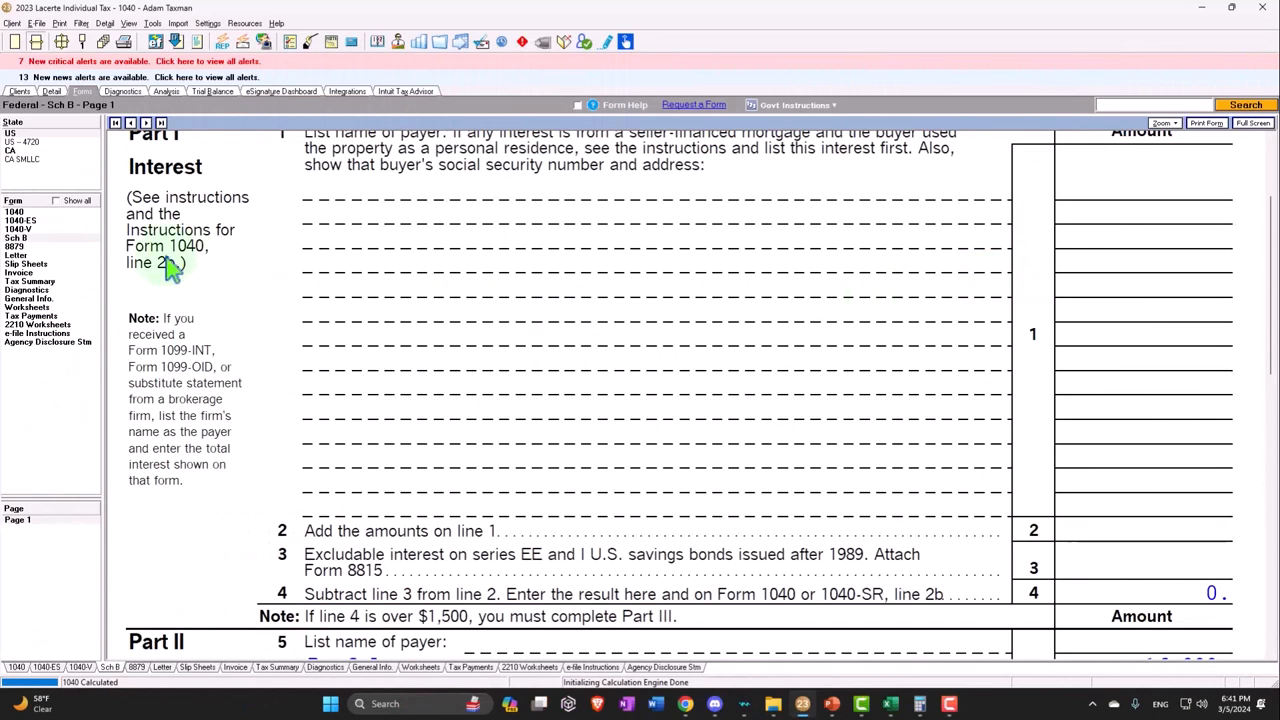
{"action": "left_click", "coordinate": [15, 211]}
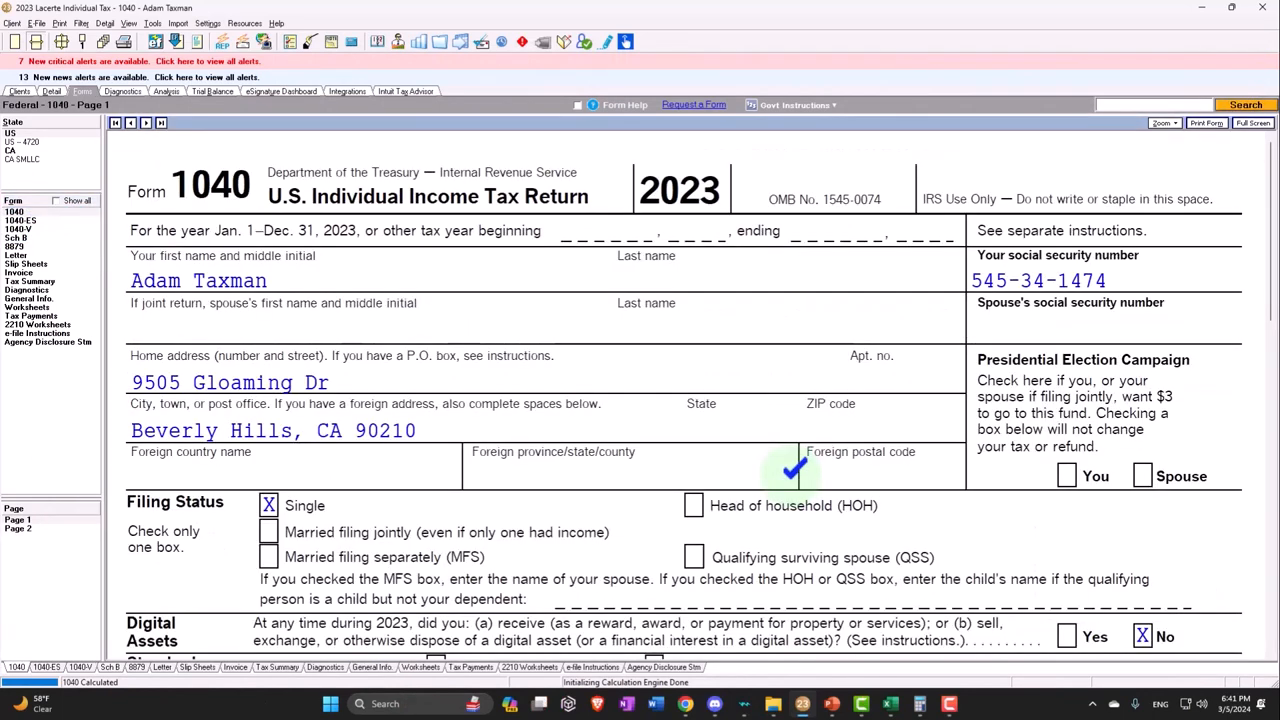
{"action": "scroll", "scroll_direction": "down", "scroll_amount": 3}
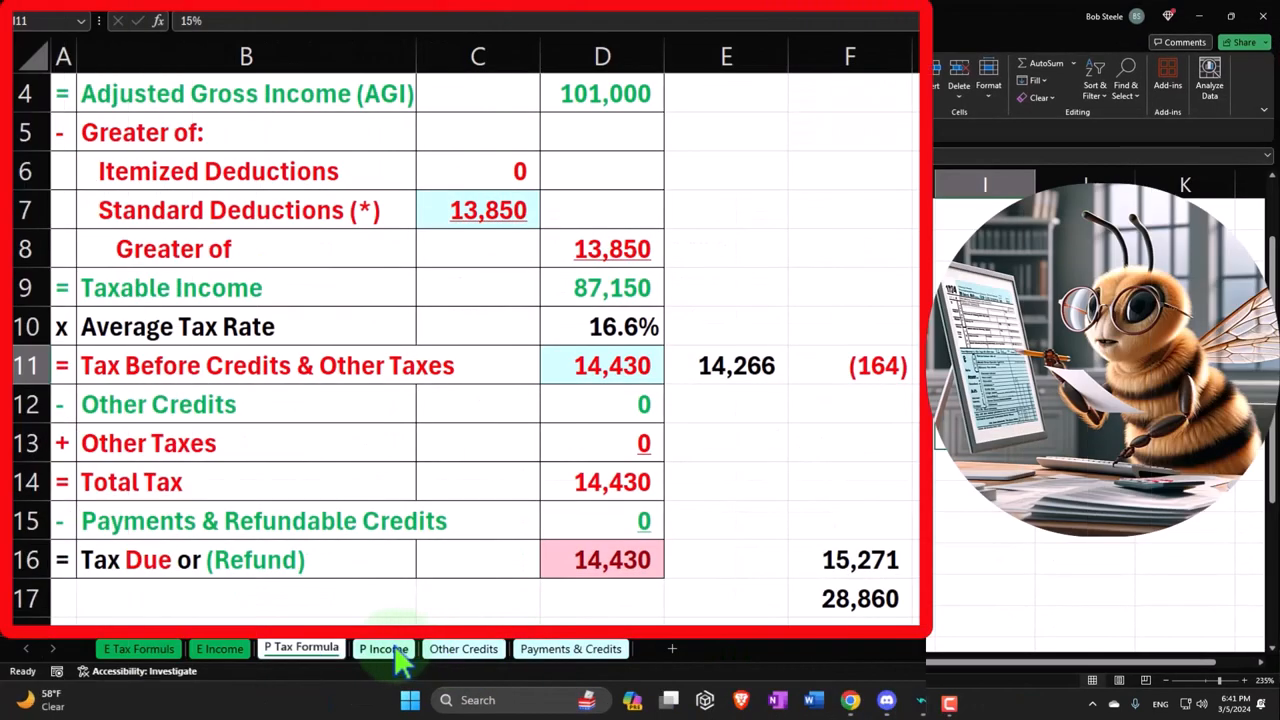
Step: On the P Income sheet, enter 16000 B of A dividends, 15,000 qualified
{"action": "left_click", "coordinate": [383, 648]}
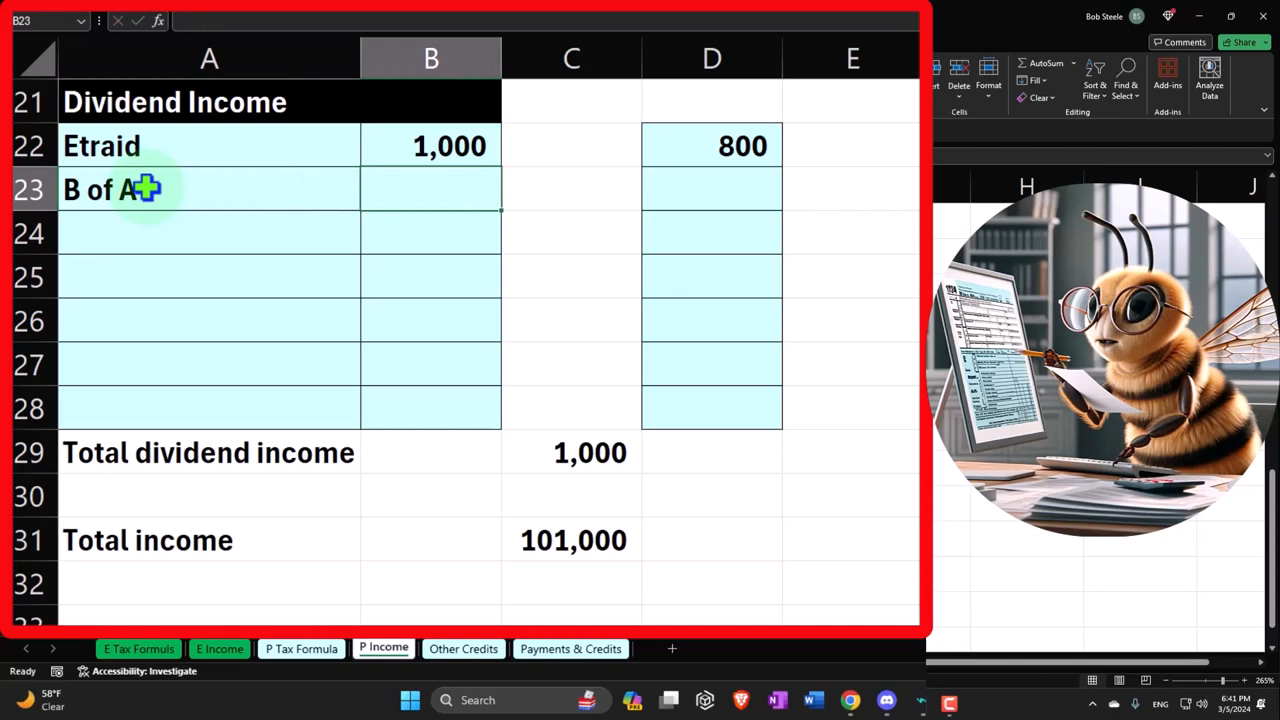
{"action": "type", "text": "16000"}
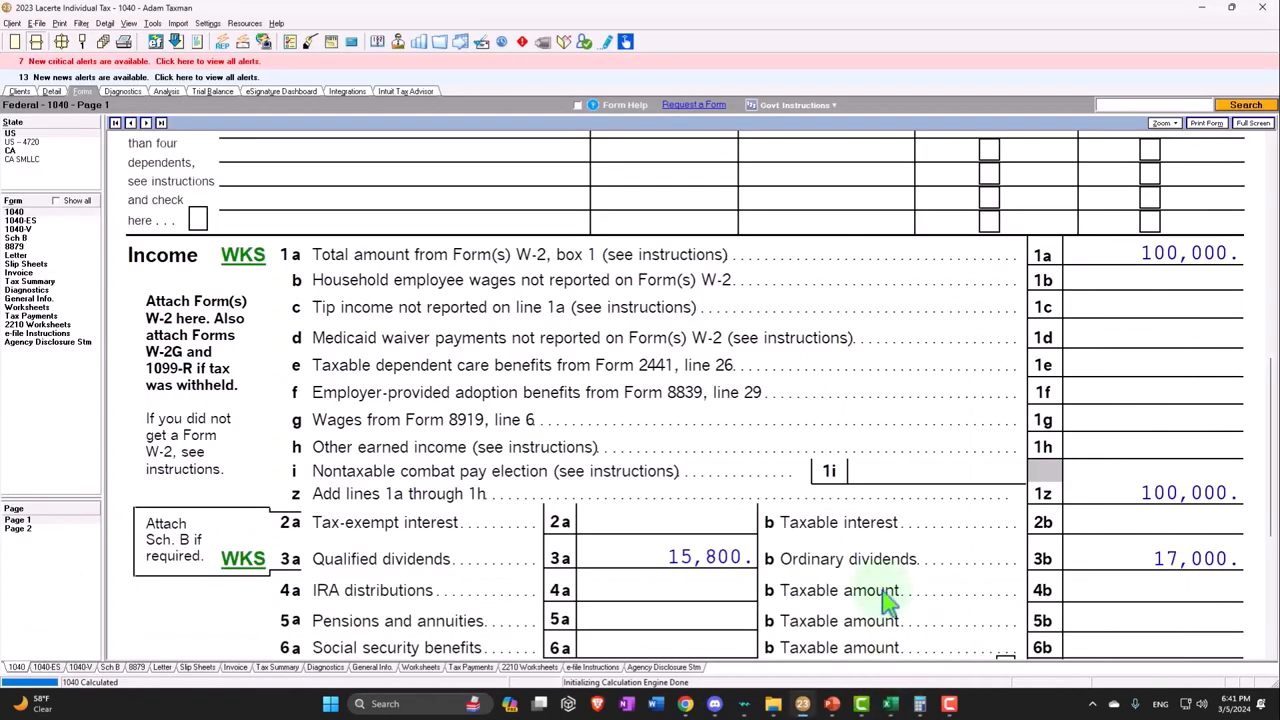
{"action": "scroll", "scroll_direction": "down", "scroll_amount": 3}
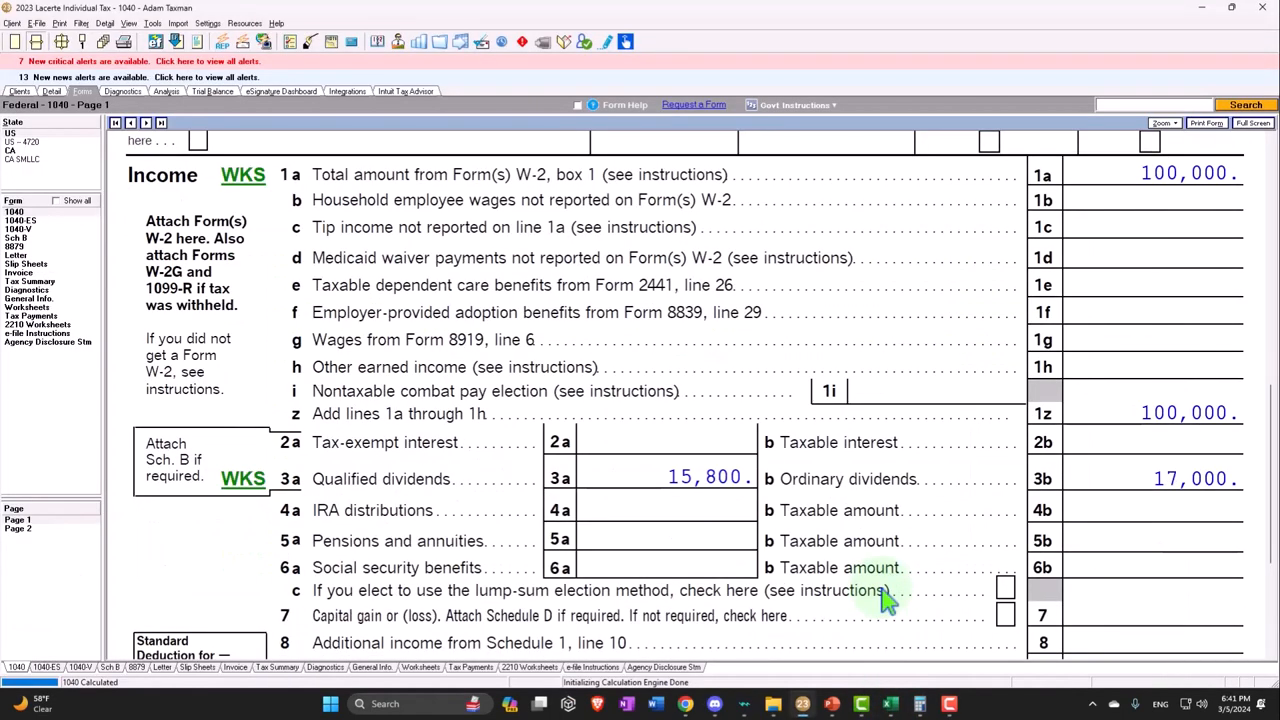
{"action": "left_click", "coordinate": [889, 703]}
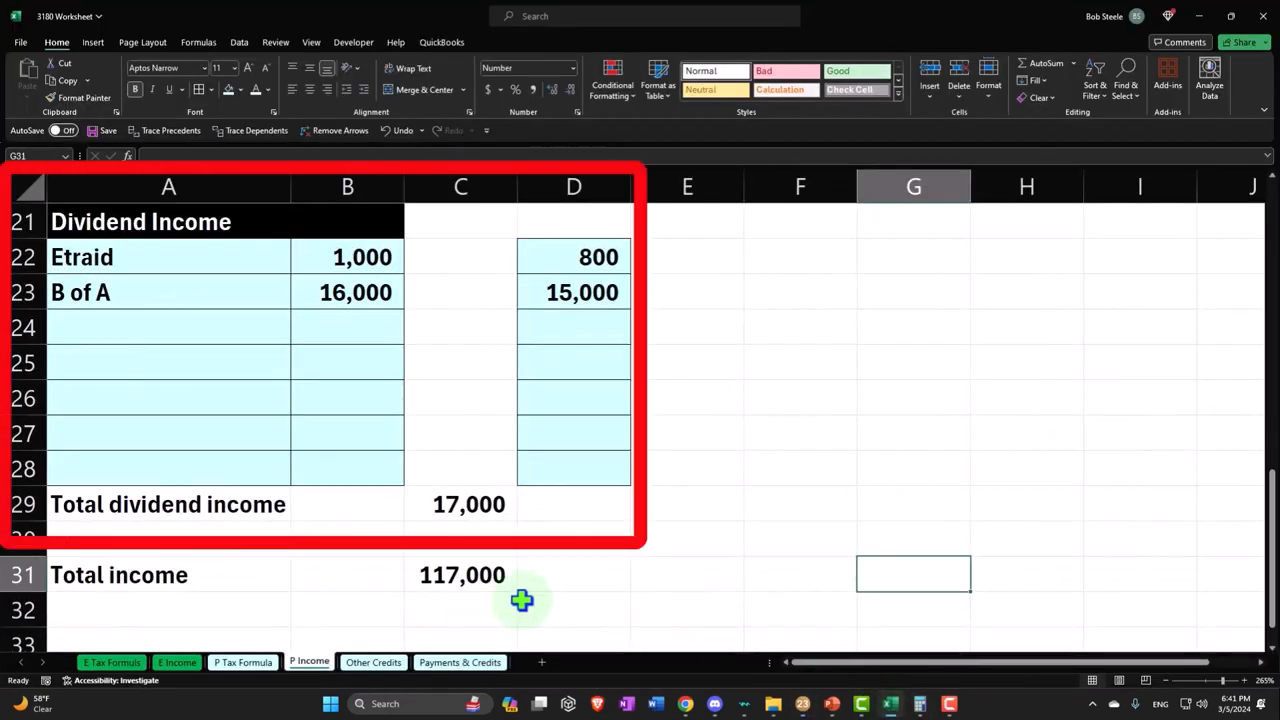
Step: Confirm AGI $117,000 and taxable income $103,150 on the P Tax Formula sheet
{"action": "left_click", "coordinate": [242, 662]}
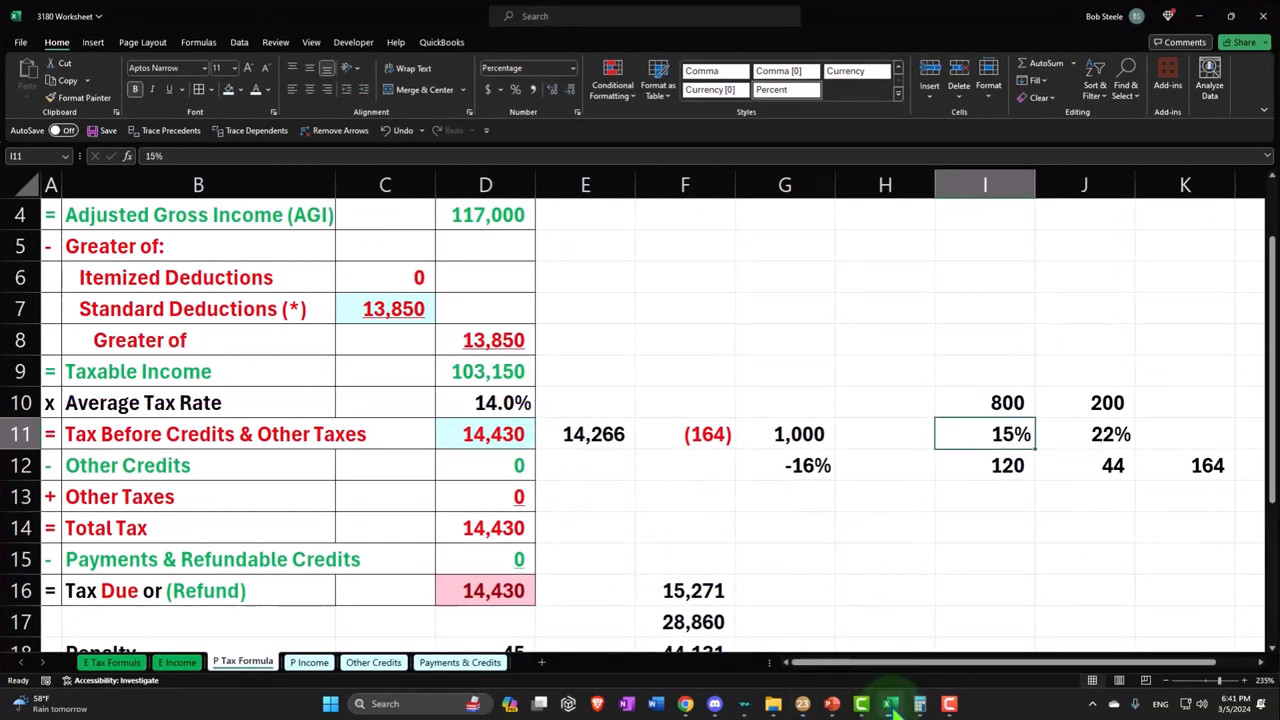
{"action": "left_click", "coordinate": [888, 703]}
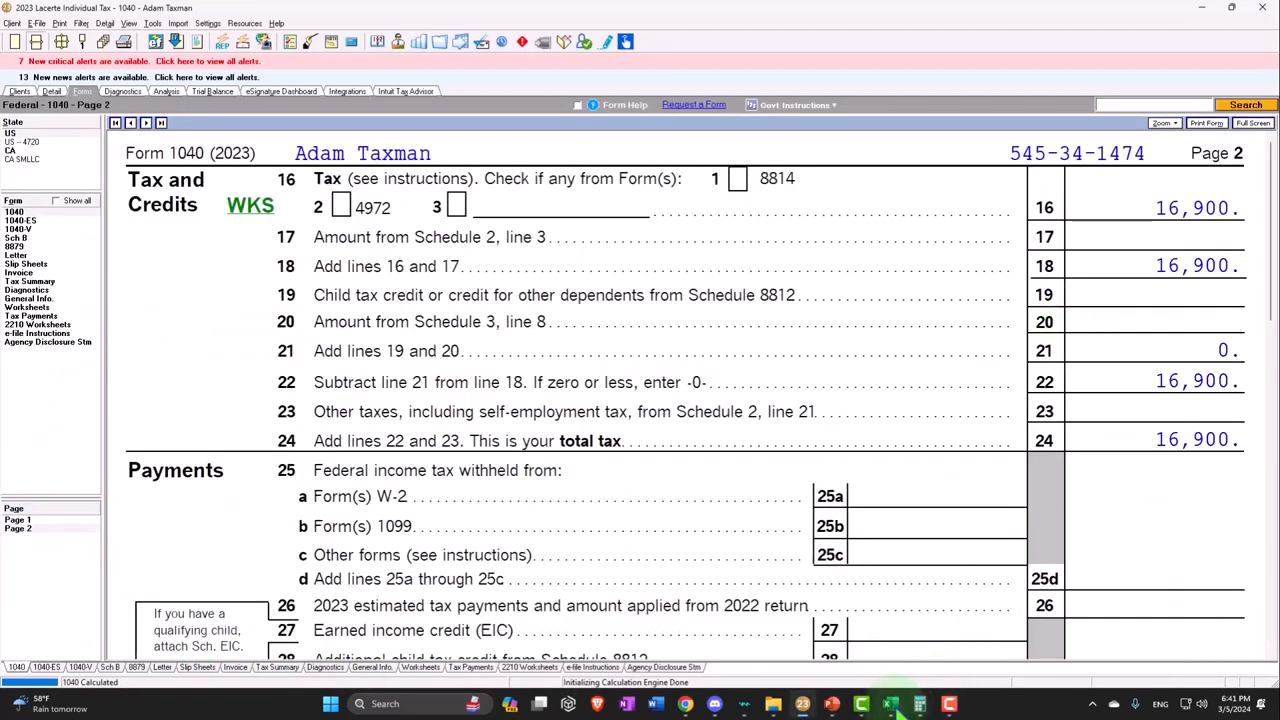
Step: Bring up the blank 1099-DIV example form in PowerPoint
{"action": "left_click", "coordinate": [889, 703]}
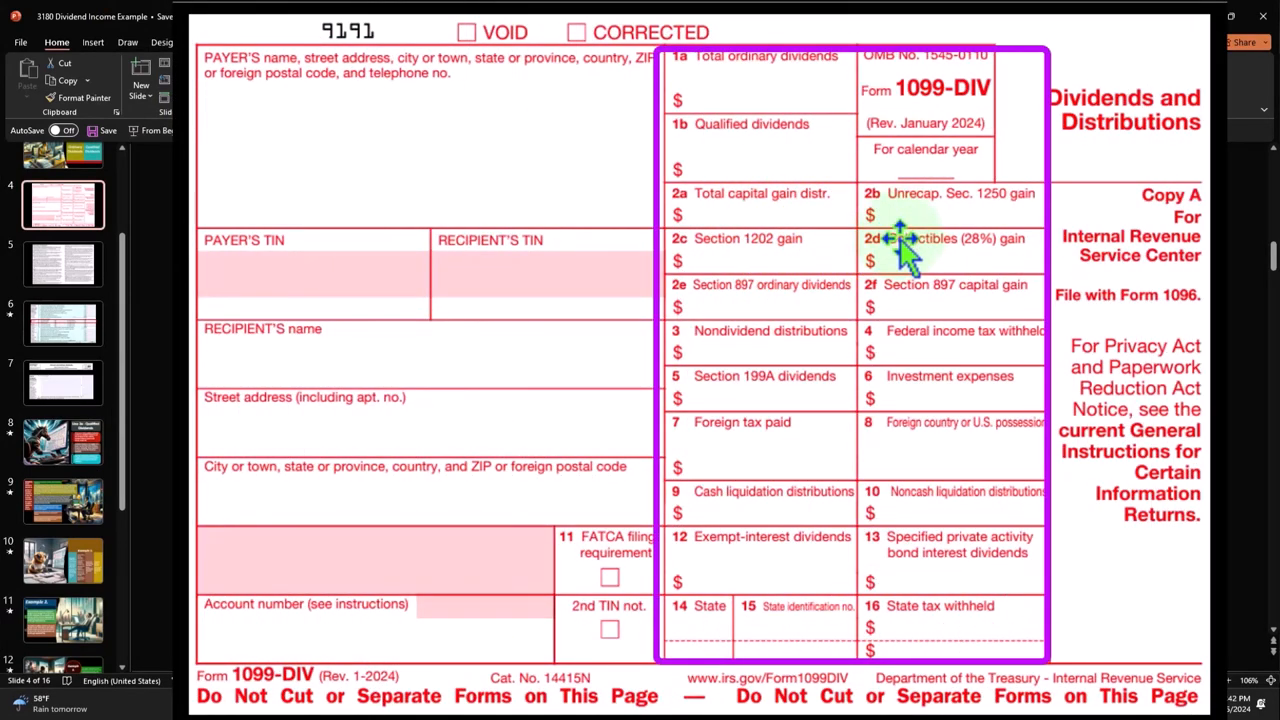
{"action": "mouse_move", "coordinate": [800, 325]}
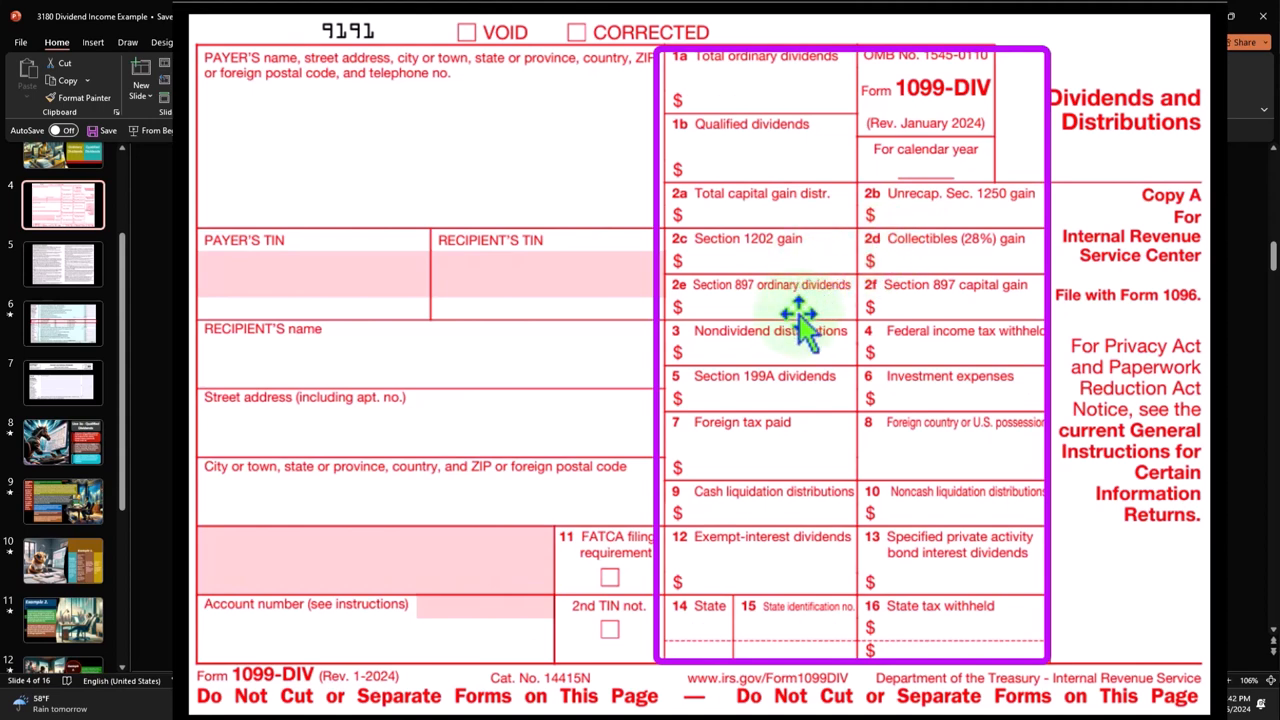
{"action": "mouse_move", "coordinate": [800, 335]}
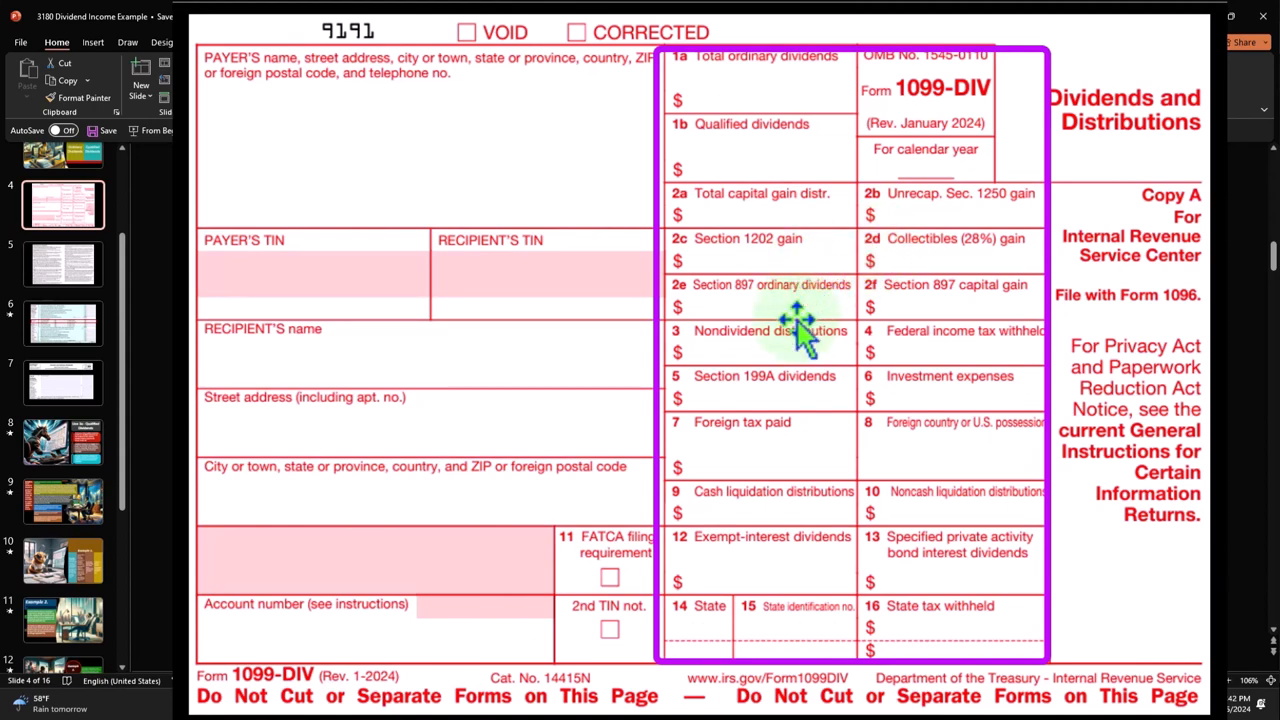
{"action": "mouse_move", "coordinate": [755, 355]}
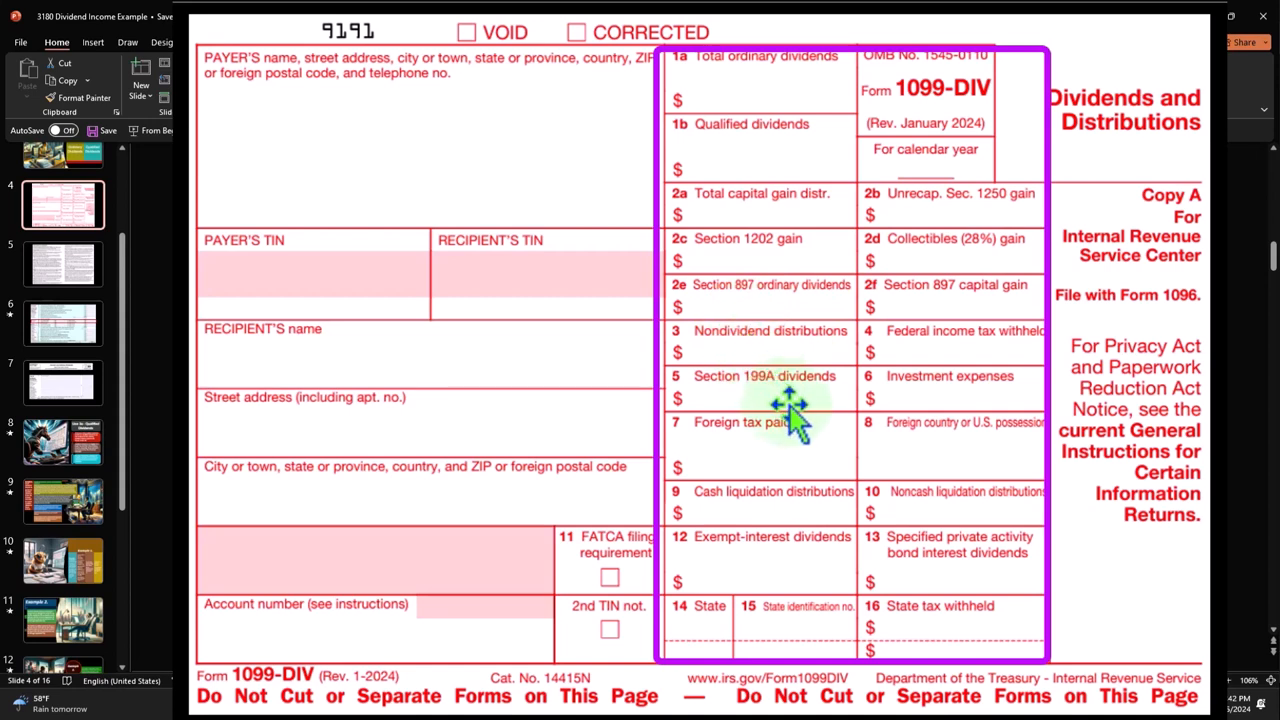
{"action": "mouse_move", "coordinate": [930, 470]}
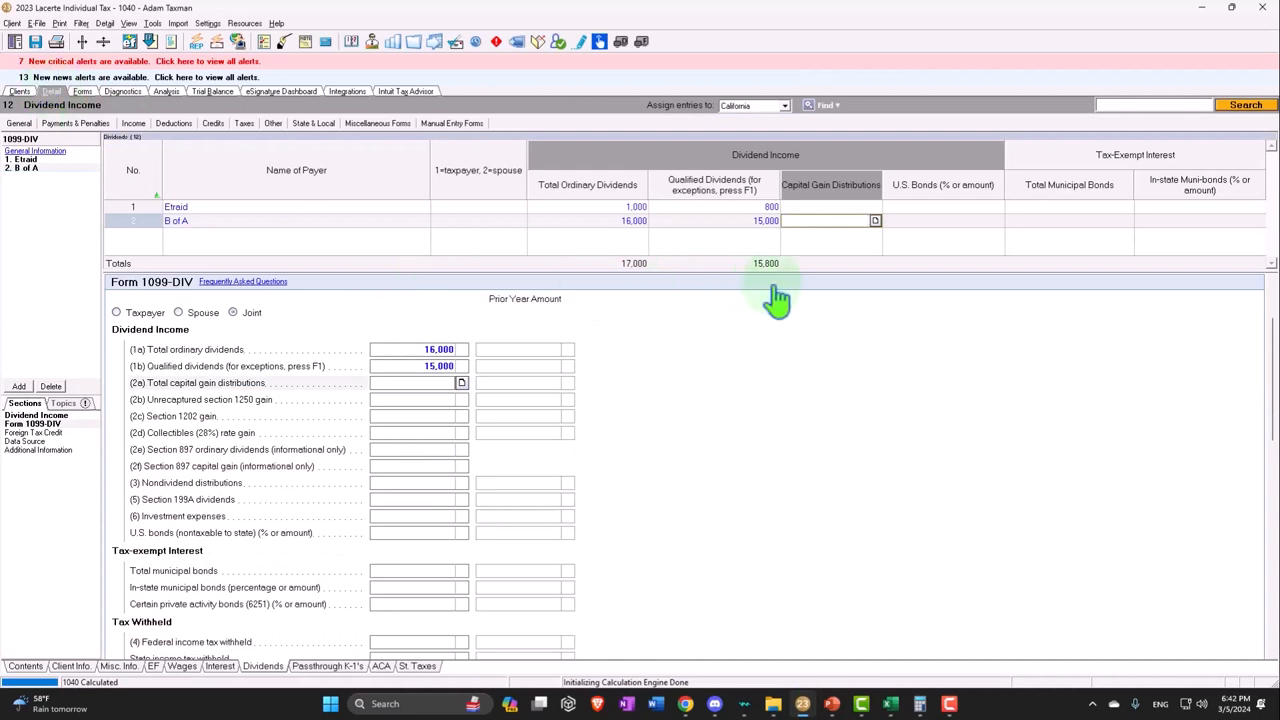
{"action": "mouse_move", "coordinate": [95, 293]}
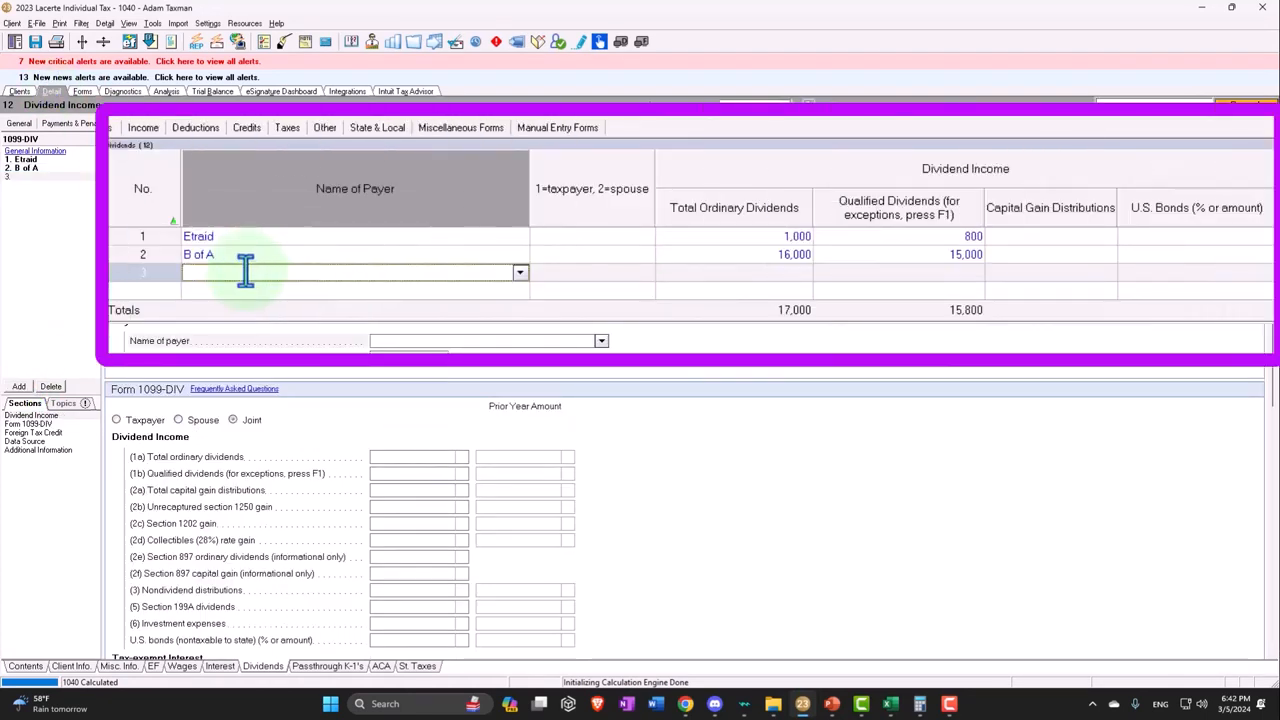
Step: Enter Vanguard in dividends row 3: 2000 ordinary, 2000 qualified, 500 capital gain distributions
{"action": "type", "text": "Vanguard"}
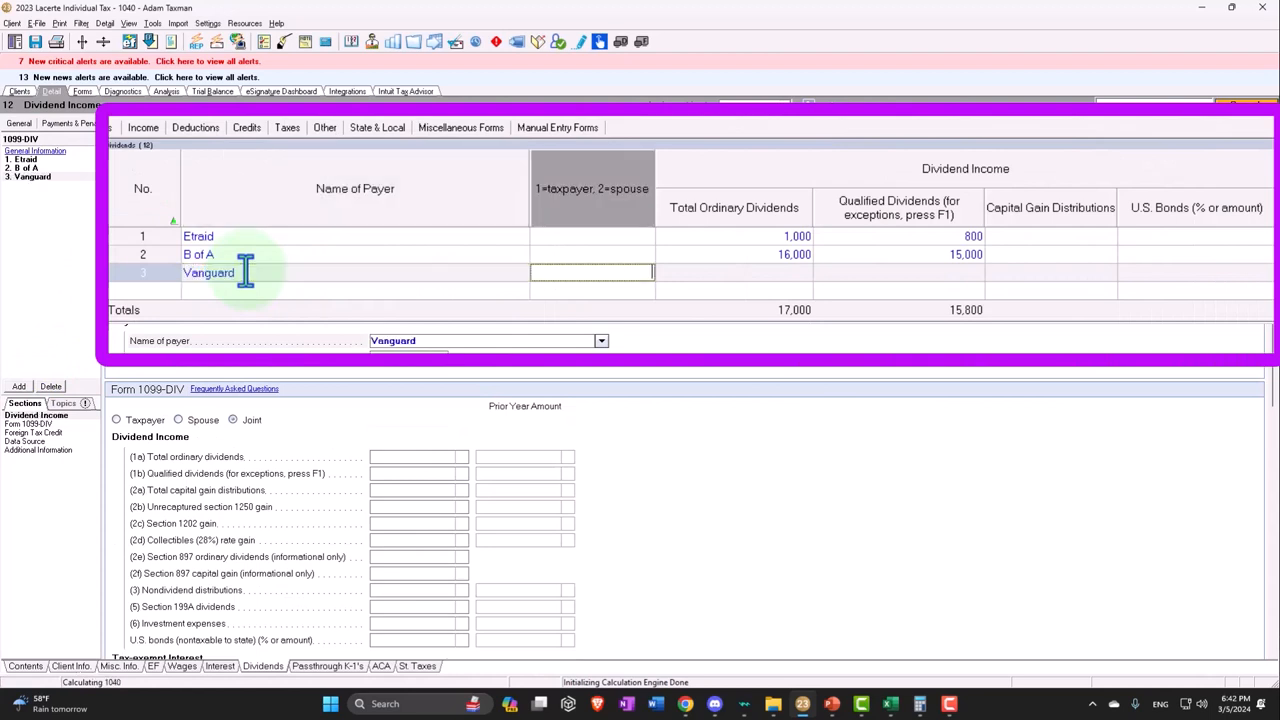
{"action": "type", "text": "2000"}
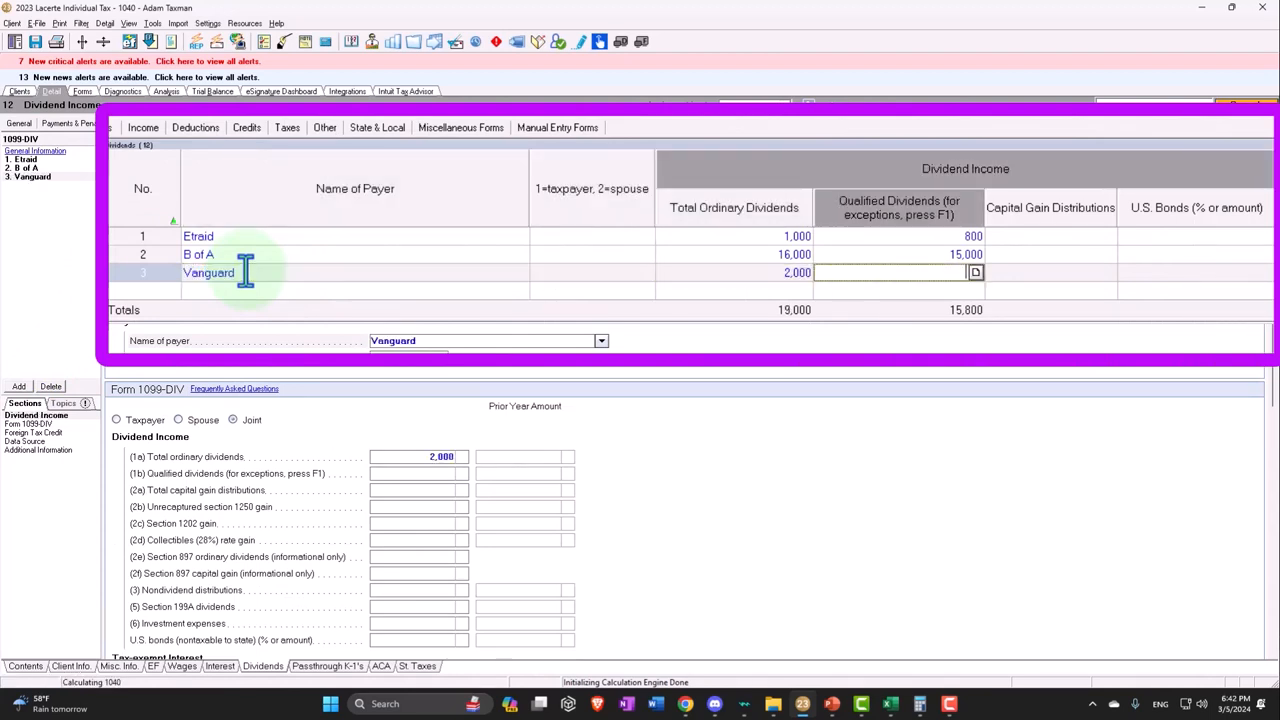
{"action": "type", "text": "2000"}
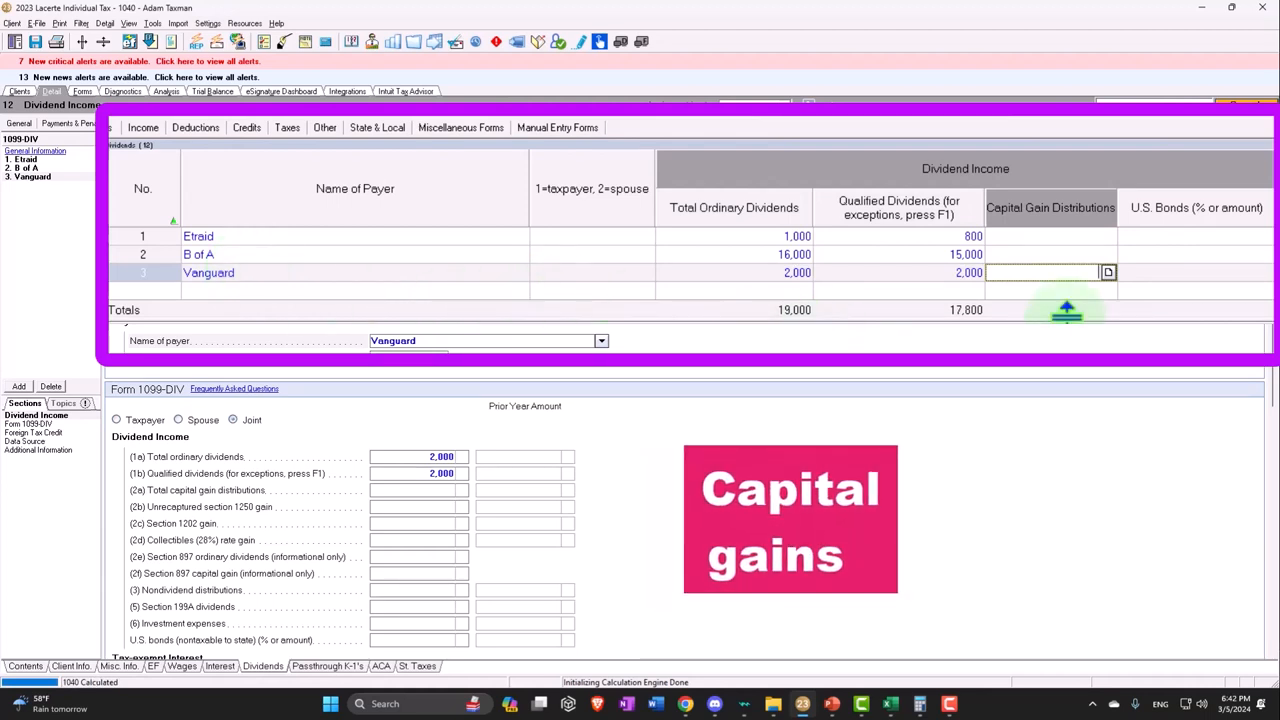
{"action": "mouse_move", "coordinate": [1070, 300]}
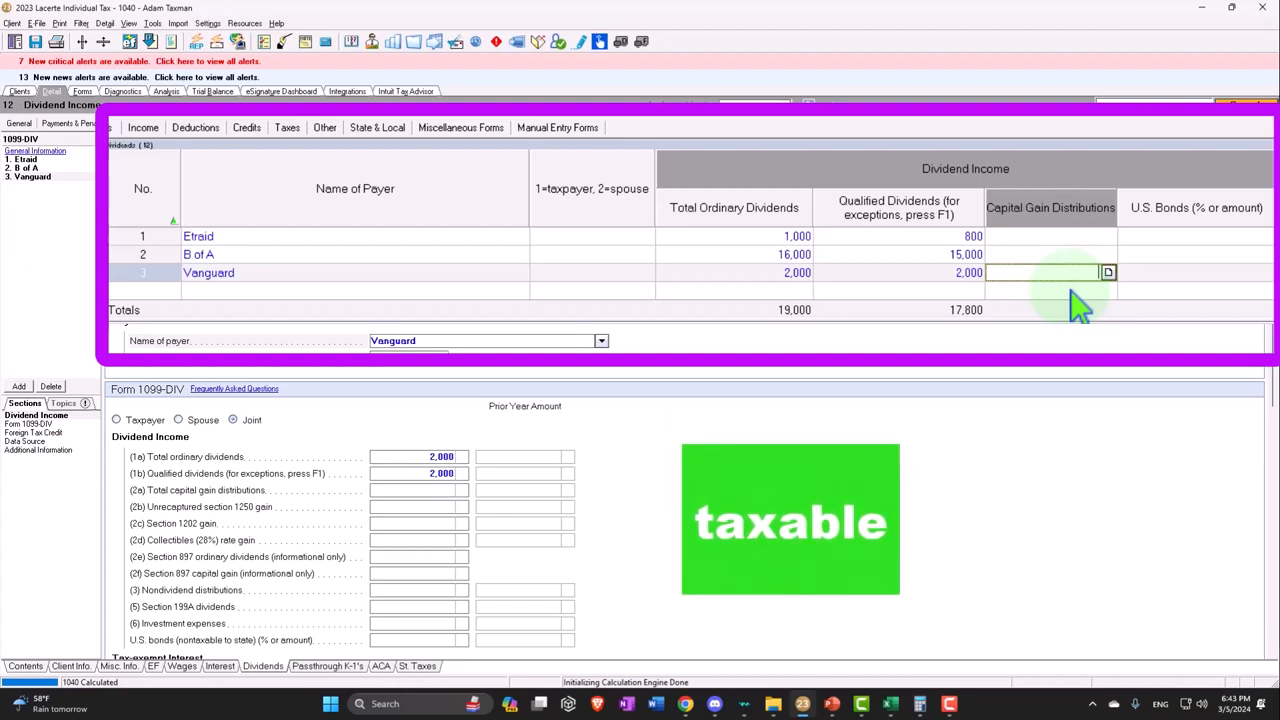
{"action": "type", "text": "500"}
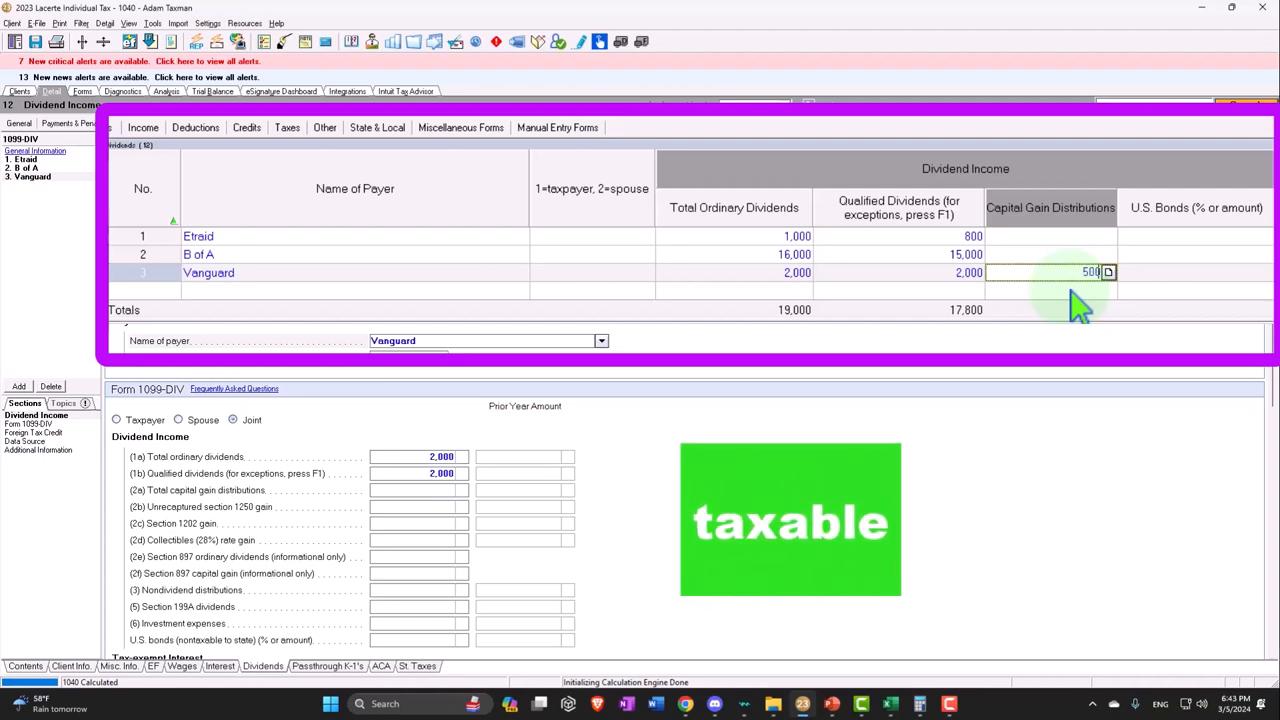